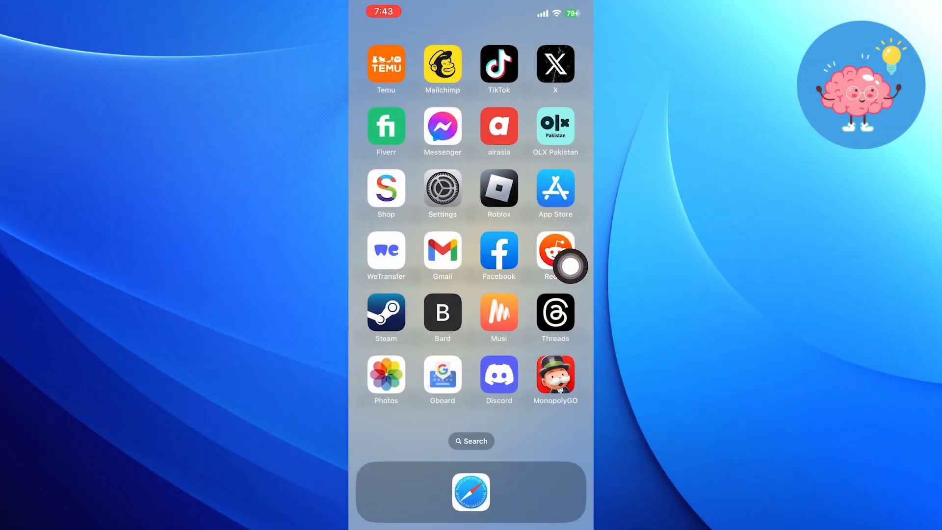
# - Open the Settings app from the Home Screen
pyautogui.click(442, 193)
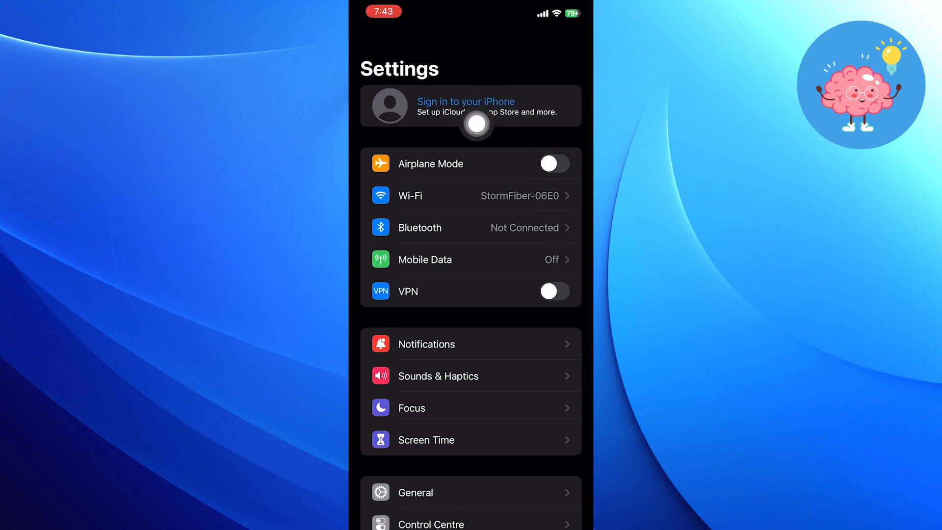
# - Choose to create a new Apple ID from the iPhone sign-in screen
pyautogui.click(466, 105)
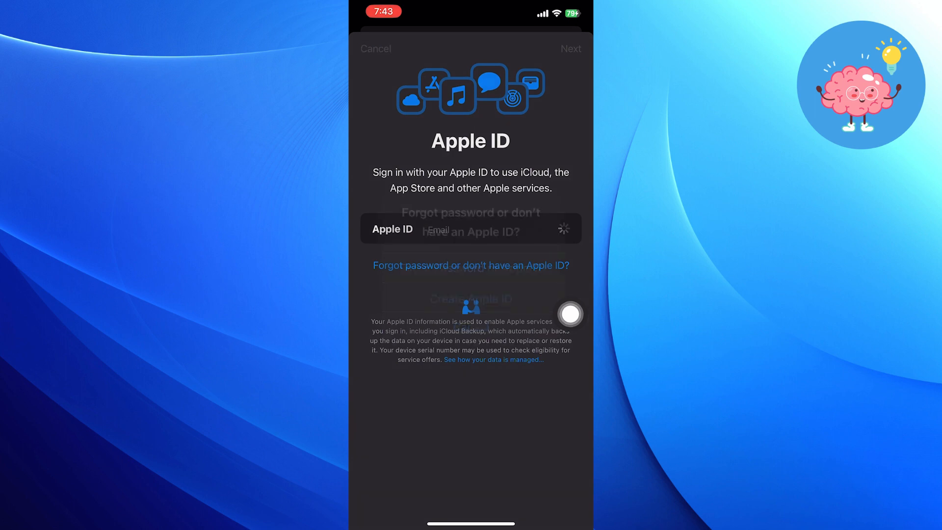
pyautogui.click(470, 265)
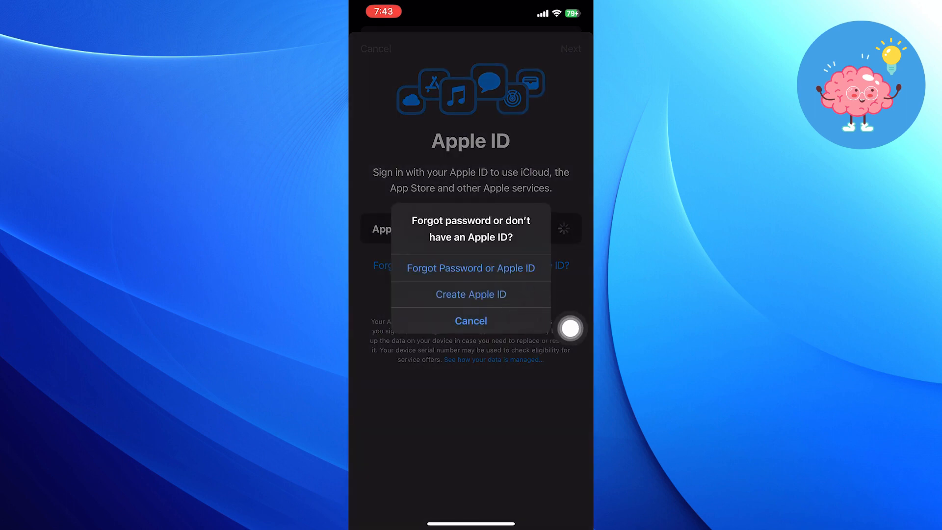
pyautogui.click(471, 320)
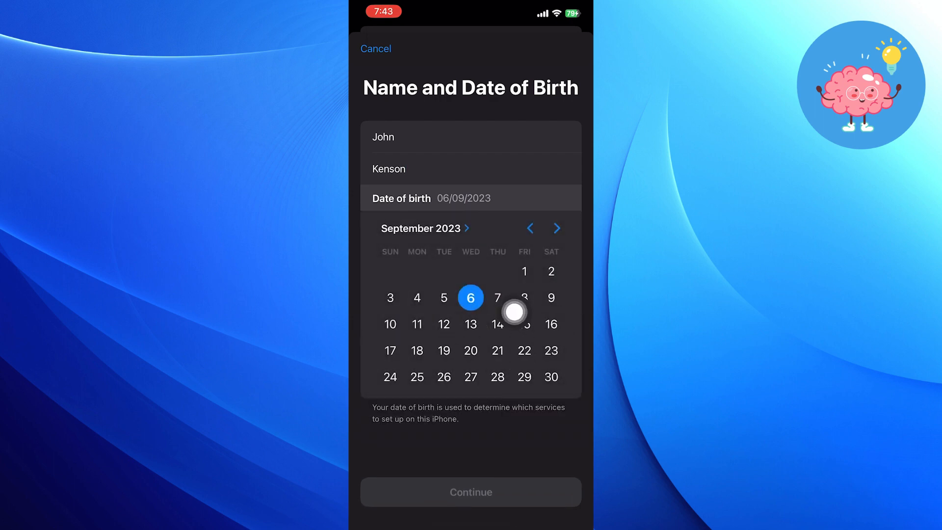
# - Continue past name and birth date, then submit the new account's email address
pyautogui.click(470, 491)
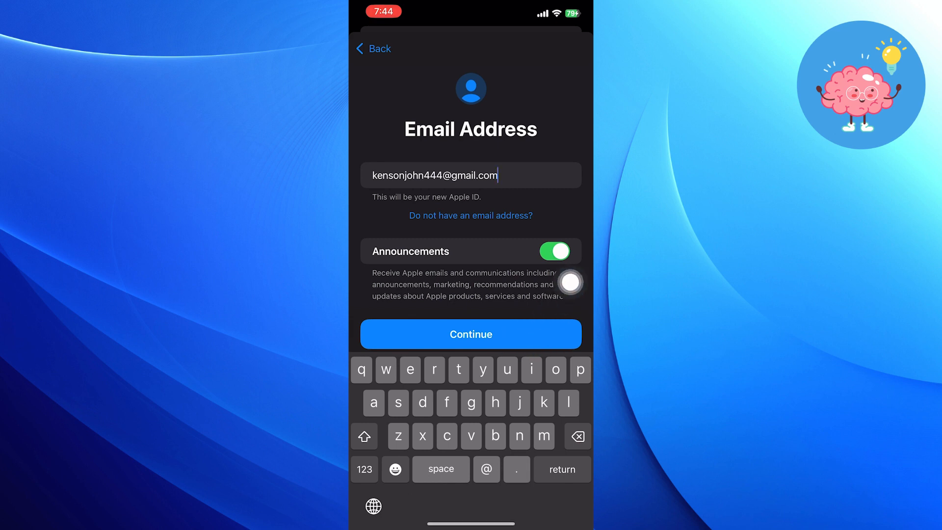
pyautogui.click(471, 334)
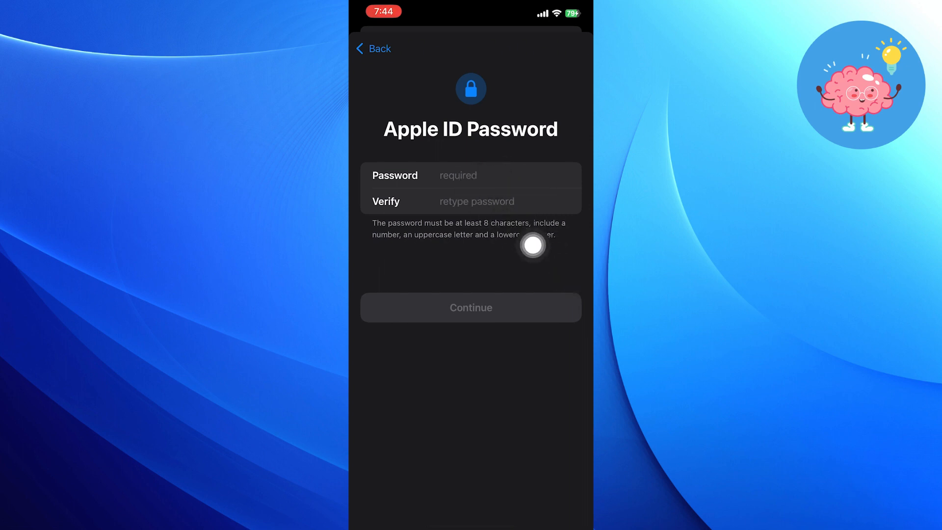
pyautogui.moveTo(569, 254)
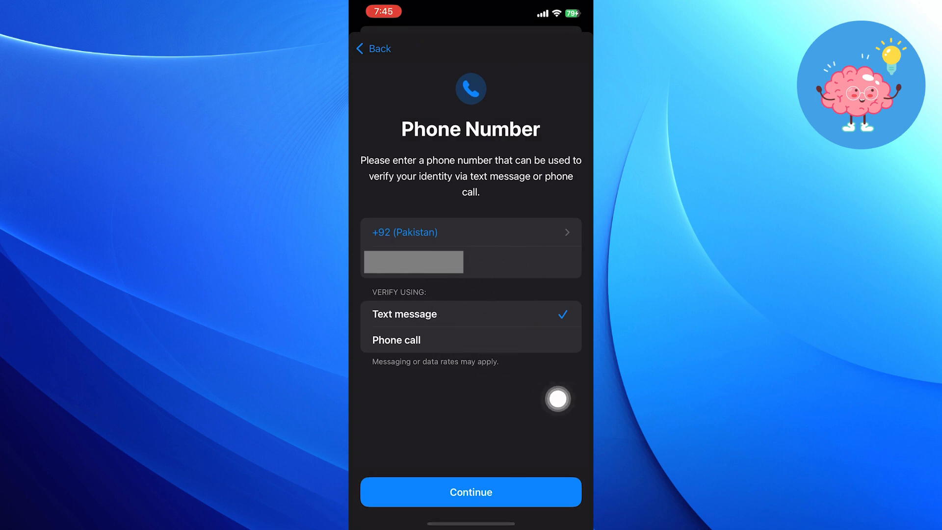
# - Request a text-message verification code and submit it to verify the phone number
pyautogui.click(470, 491)
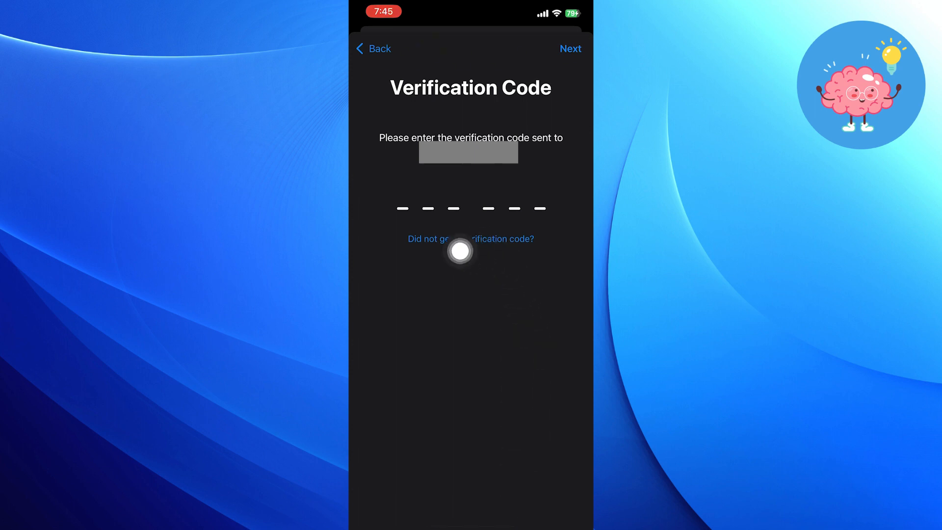
pyautogui.moveTo(570, 269)
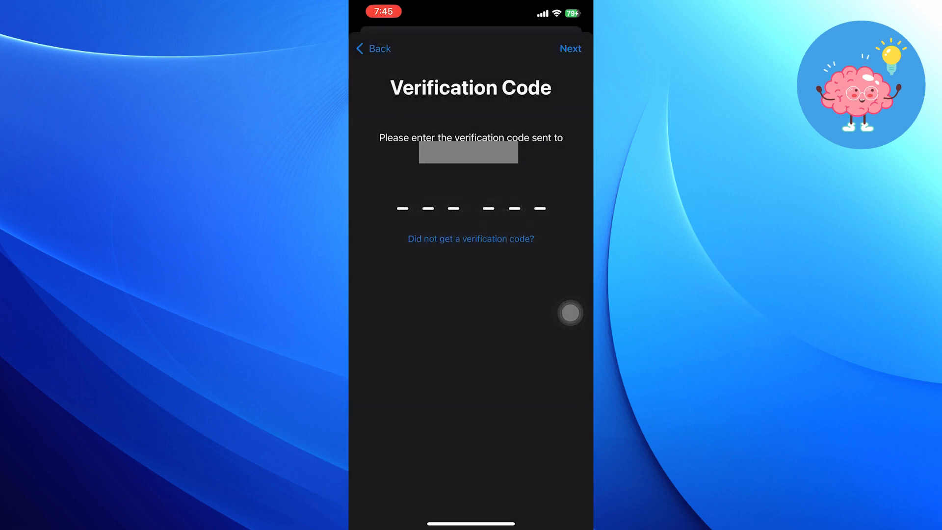
pyautogui.click(569, 48)
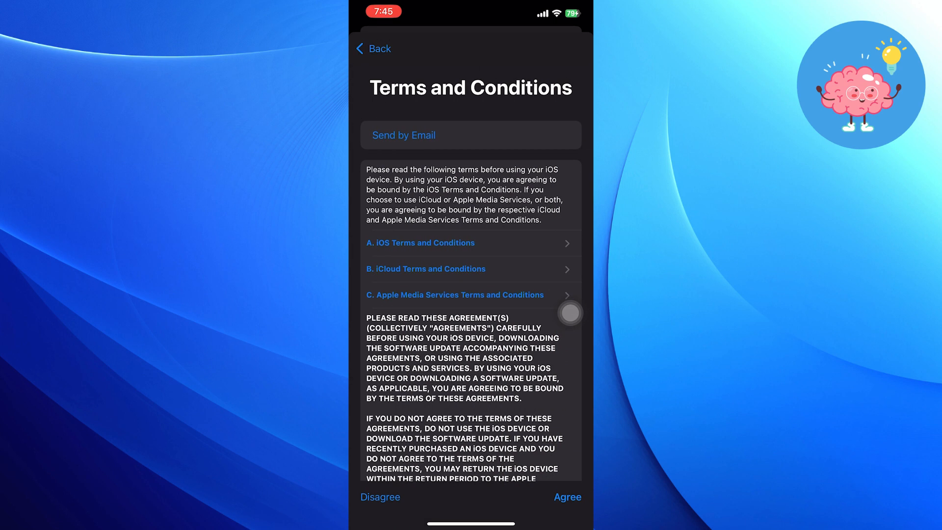
# - Agree to the Terms and Conditions and confirm the agreement
pyautogui.click(566, 497)
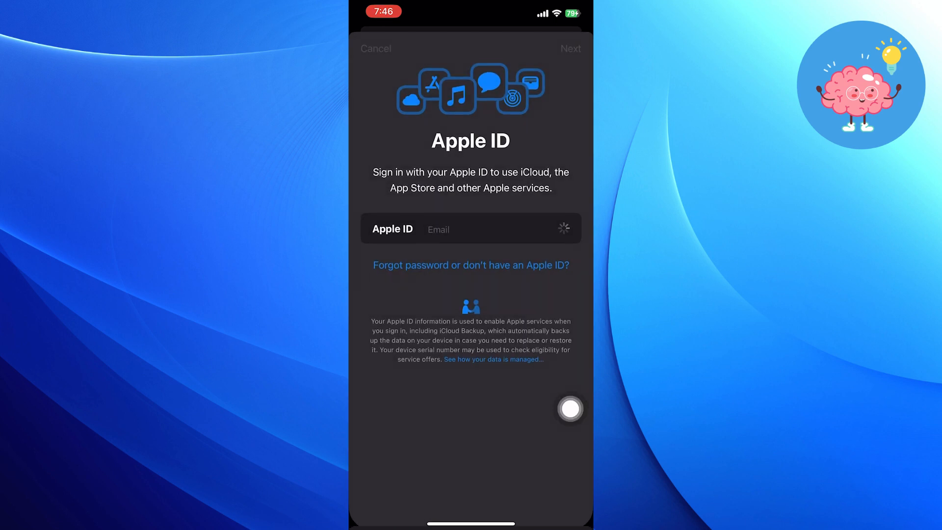
pyautogui.click(570, 48)
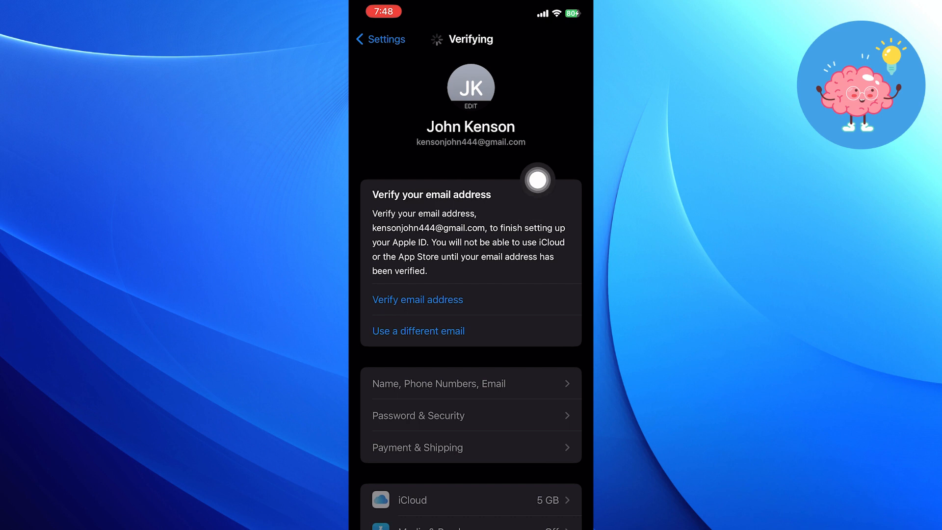
pyautogui.moveTo(570, 296)
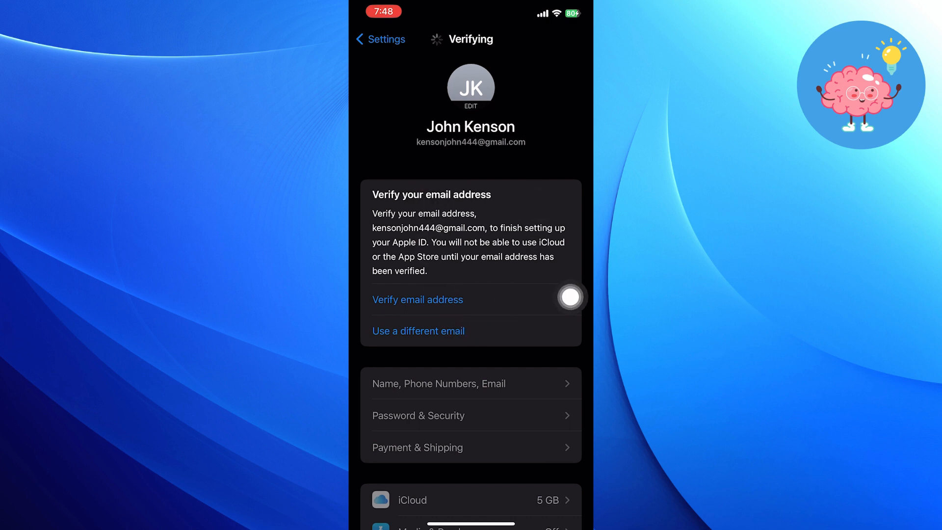